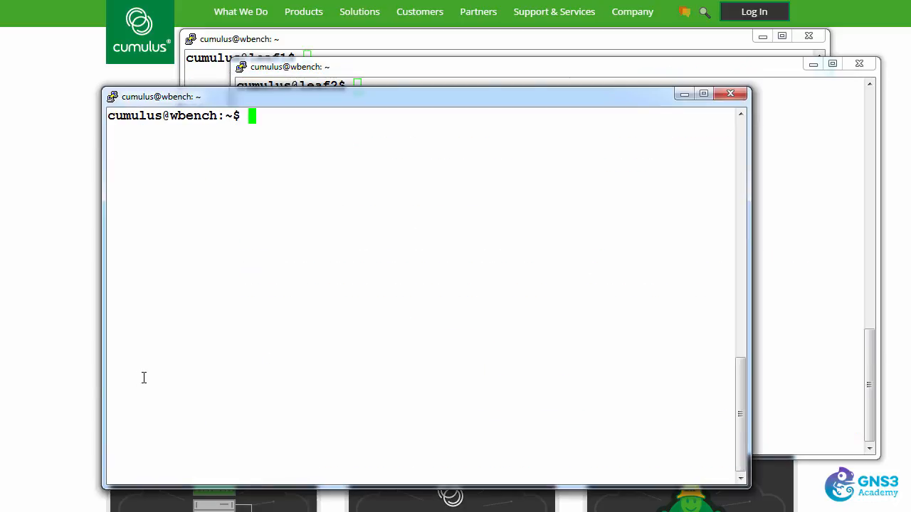
pyautogui.moveTo(281, 173)
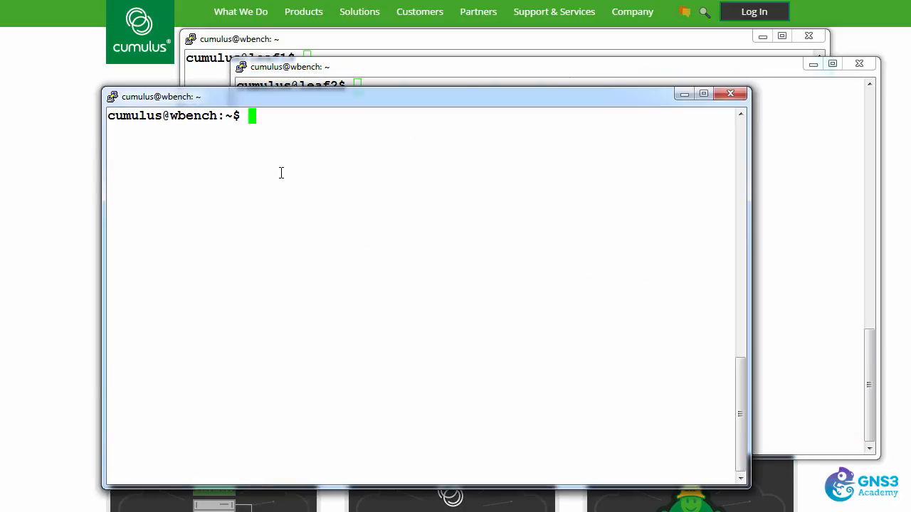
# Print /etc/dhcp/dhcpd.conf on wbench and mark the cumulus-provision-url option line.
pyautogui.write('cat /etc/dhcp/dhcpd.conf')
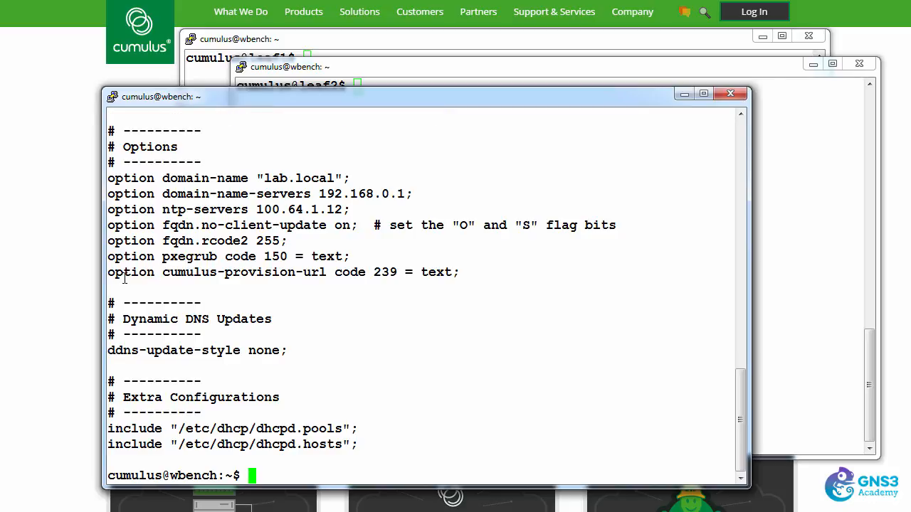
pyautogui.tripleClick(283, 272)
pyautogui.write('cat')
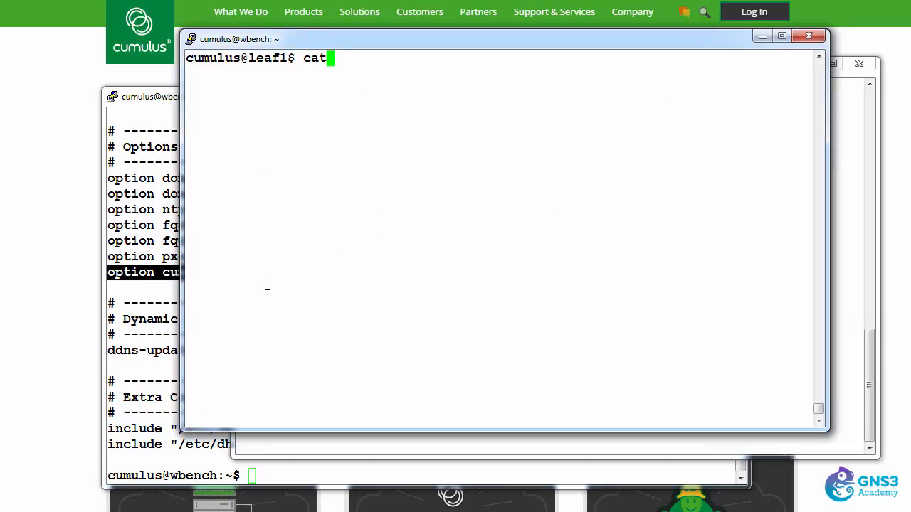
# Print /etc/motd on leaf1, exit, and log back in as cumulus to see it at login.
pyautogui.write('/etc/motd')
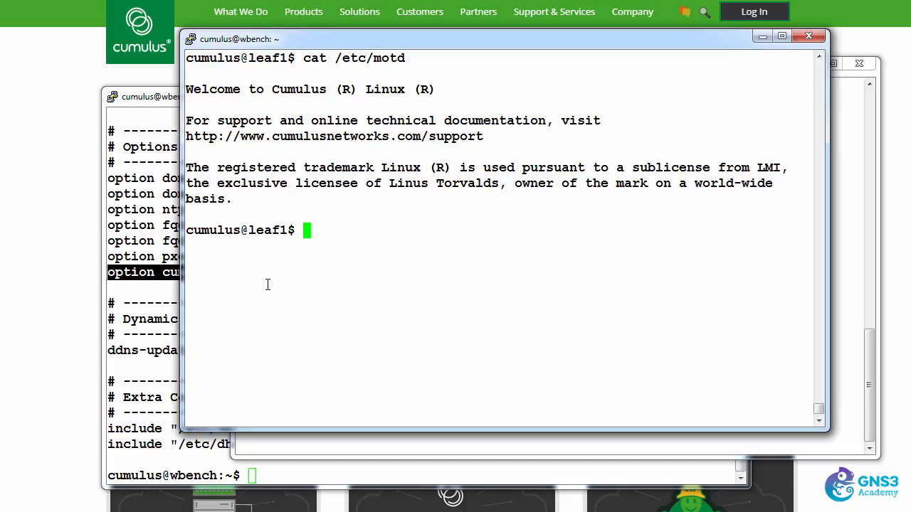
pyautogui.write('exit')
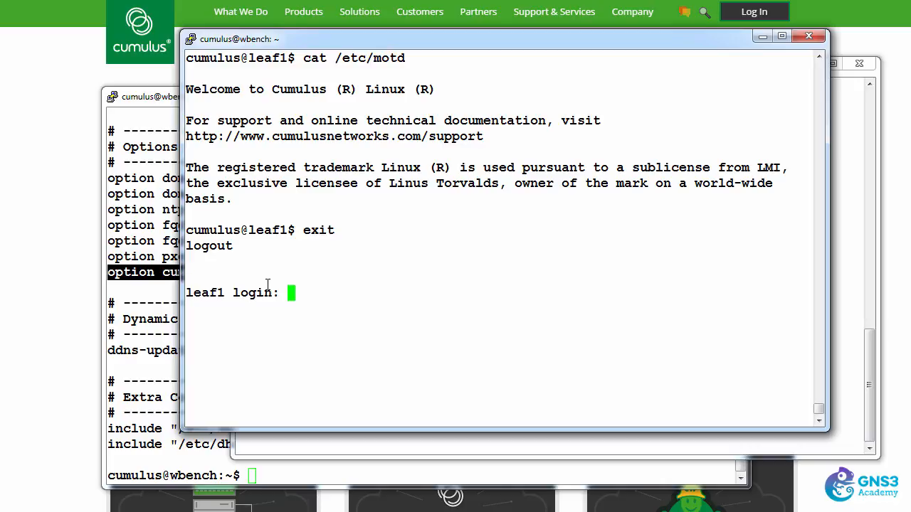
pyautogui.write('cumulus')
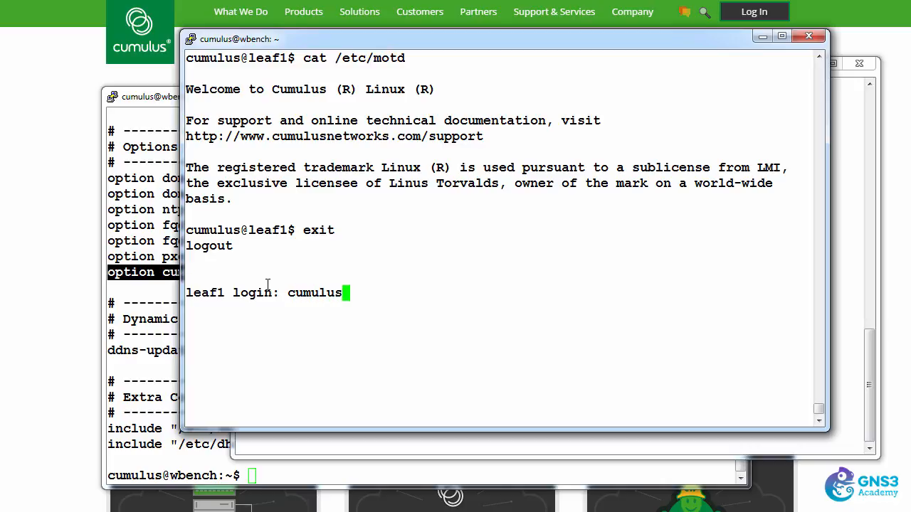
pyautogui.press('Return')
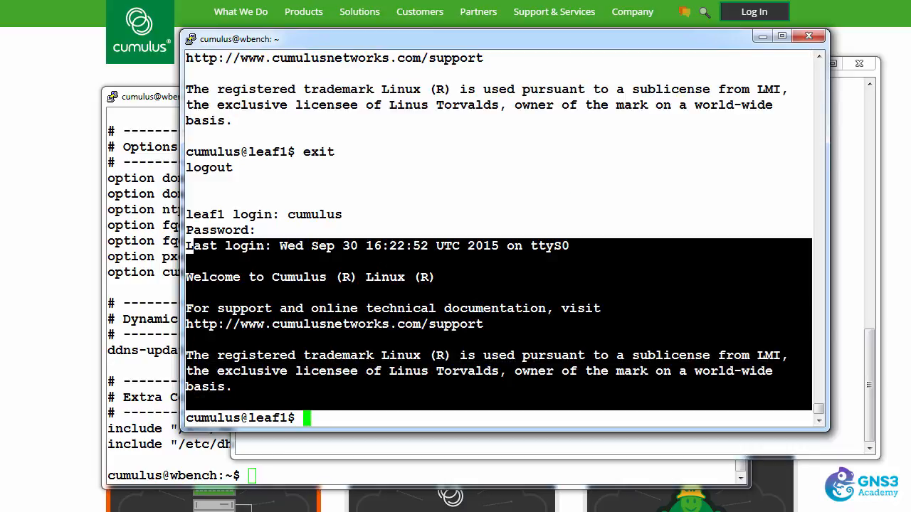
# Start nano on /etc/ntp.conf with sudo to view the cumulusnetworks pool server lines.
pyautogui.write('sudo n')
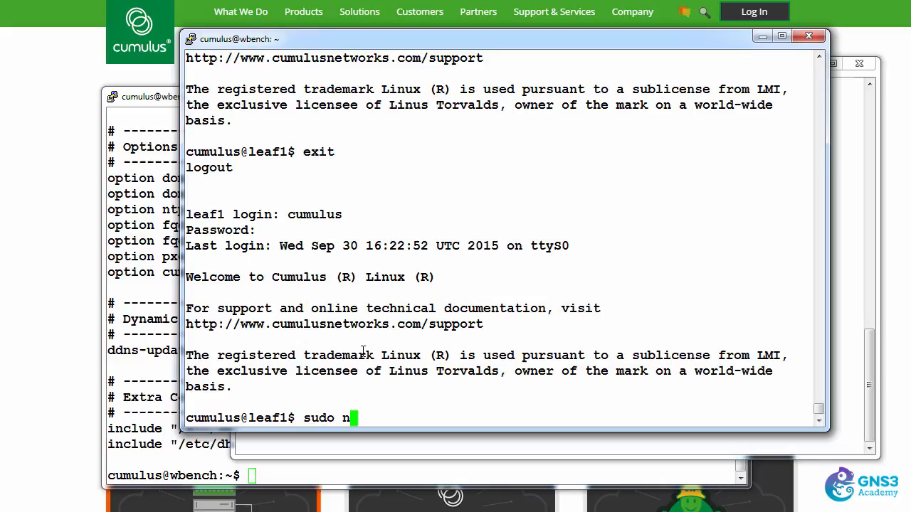
pyautogui.write('ano')
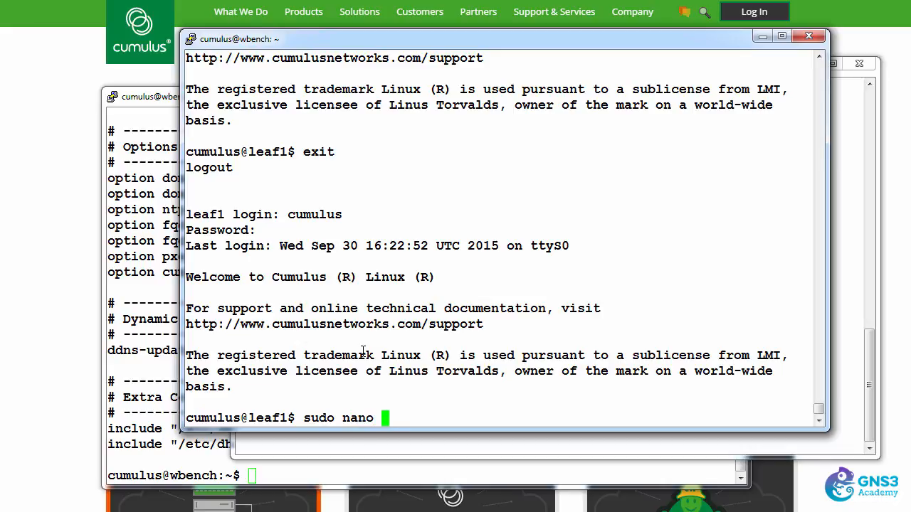
pyautogui.write('/etc/')
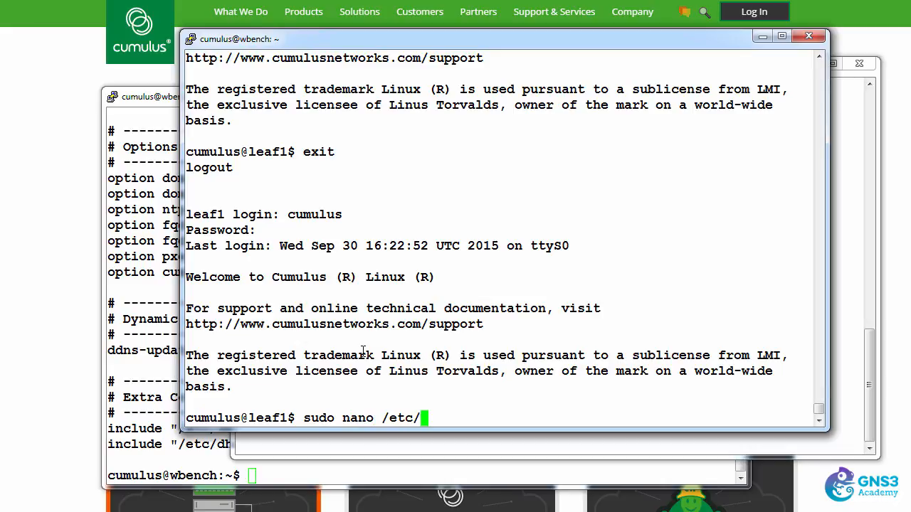
pyautogui.write('ntp')
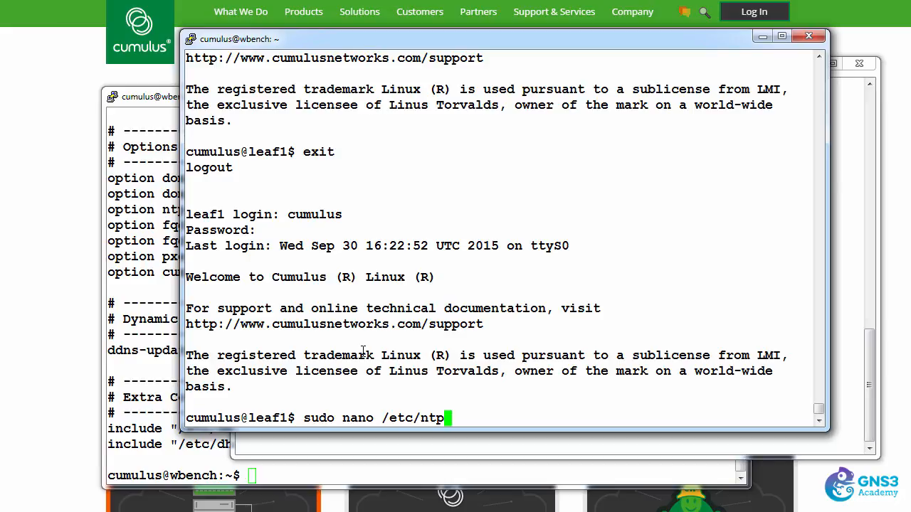
pyautogui.write('.conf')
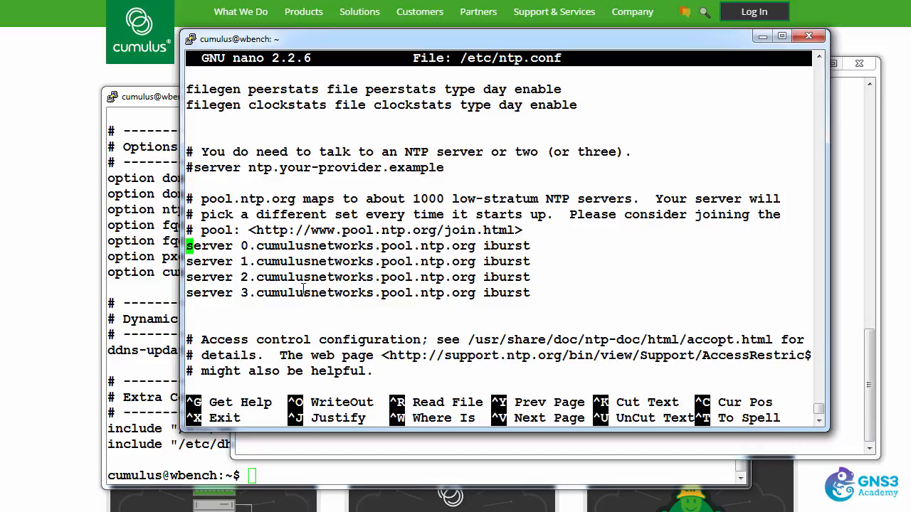
# Cut and retype the server 0.cumulusnetworks.pool.ntp.org iburst line, remove duplicates, and quit nano without saving.
pyautogui.press('Down')
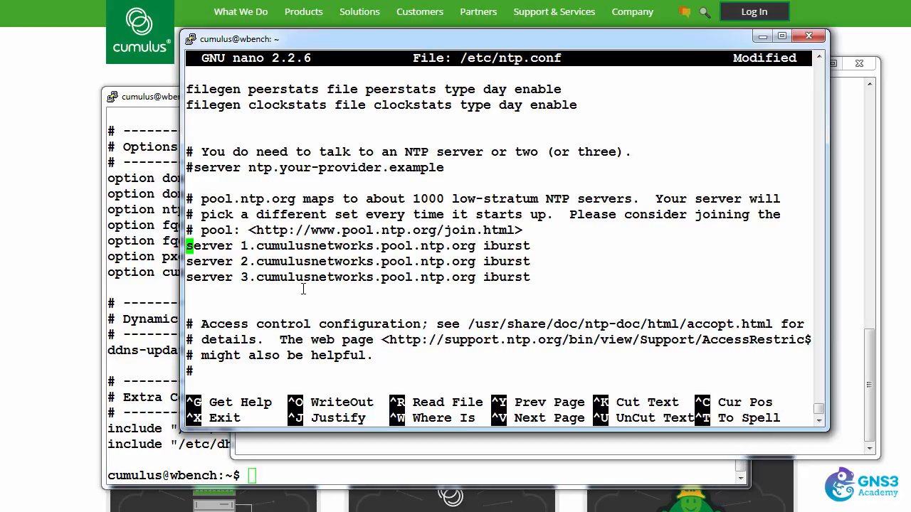
pyautogui.write('server 0.cumulusnetworks.pool.ntp.org iburst')
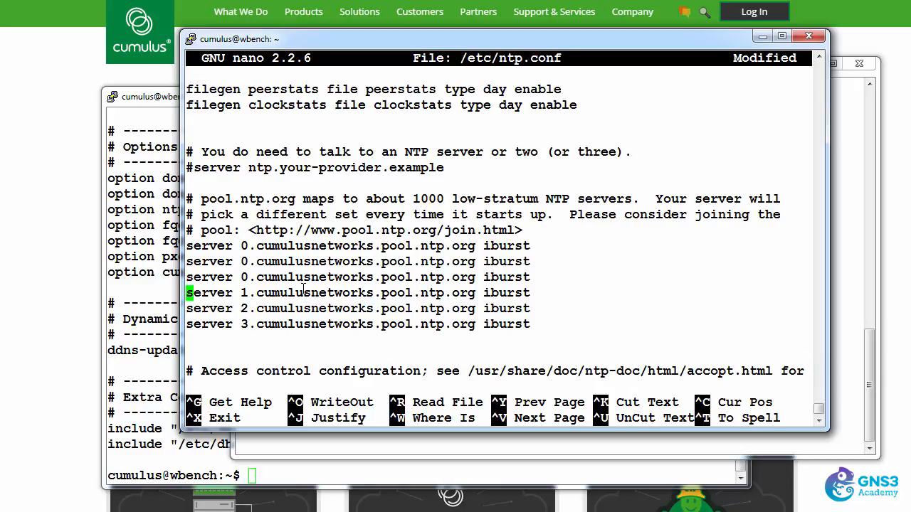
pyautogui.press('Up')
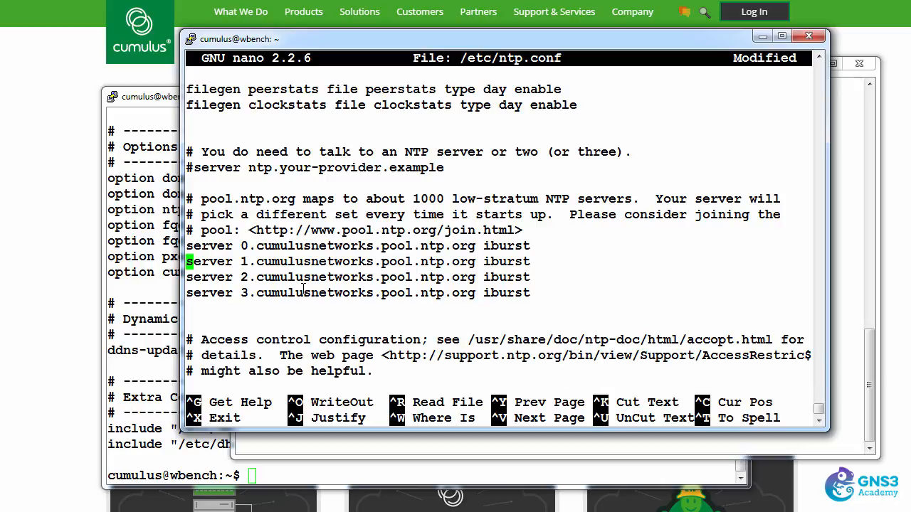
pyautogui.press('ctrl+x')
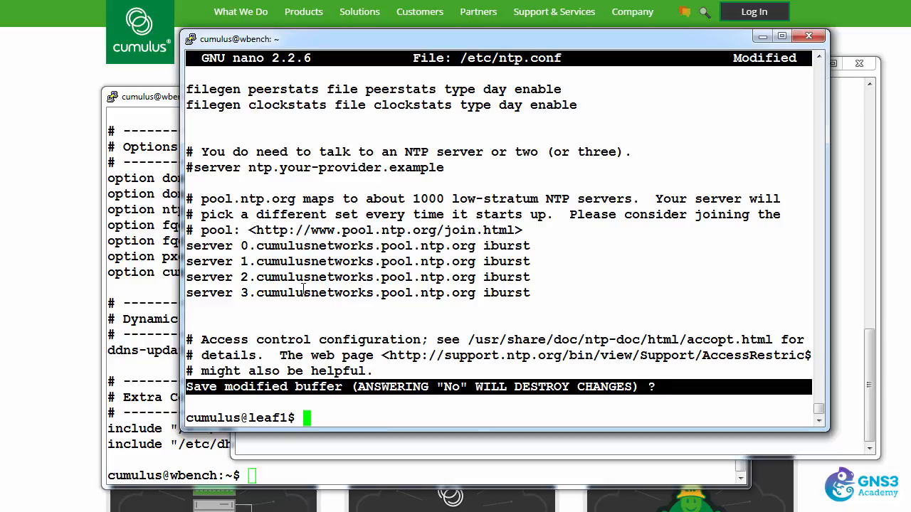
pyautogui.write('cat')
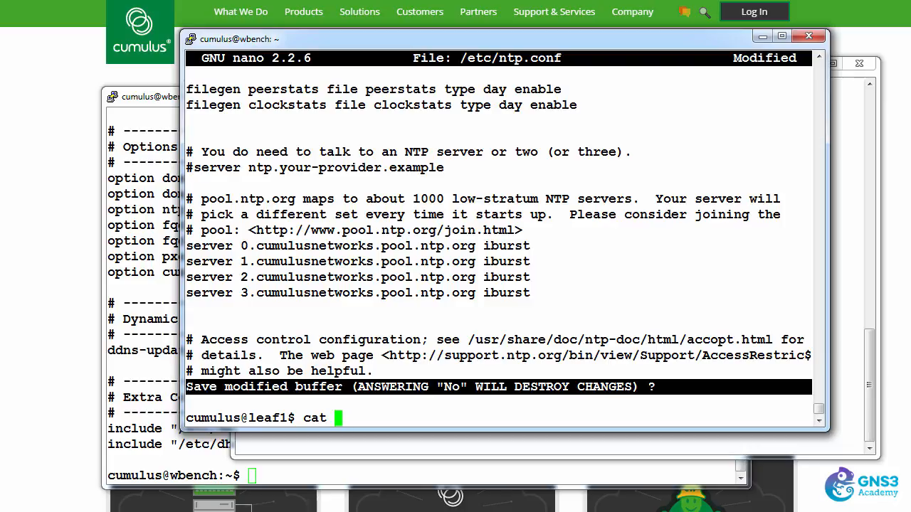
# Print /etc/ntp.conf to confirm the four cumulusnetworks pool server entries are unchanged.
pyautogui.write('/etc/ntp')
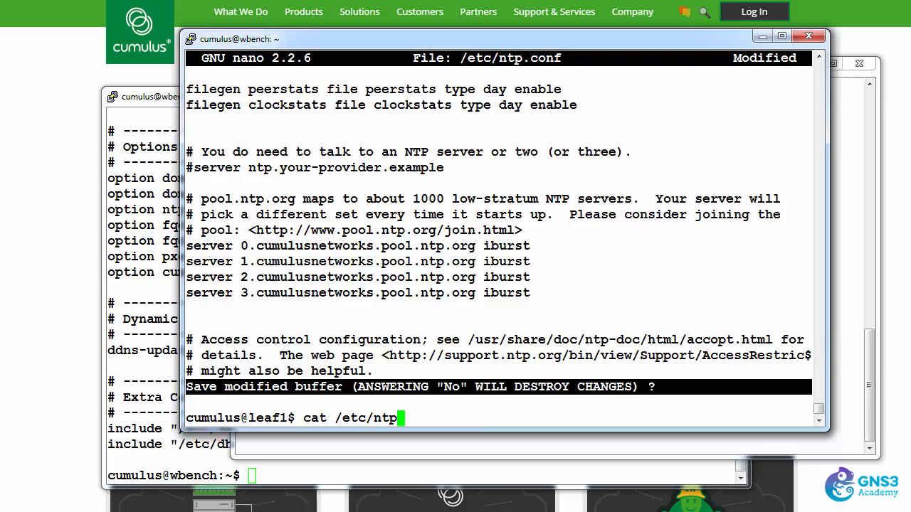
pyautogui.write('.confg')
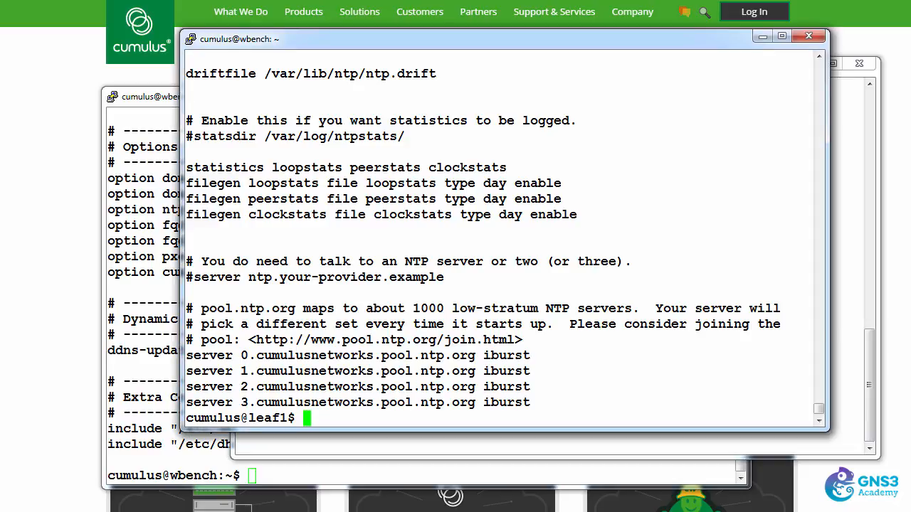
# Start nano on /etc/network/interfaces with sudo on leaf1.
pyautogui.write('sudo nano')
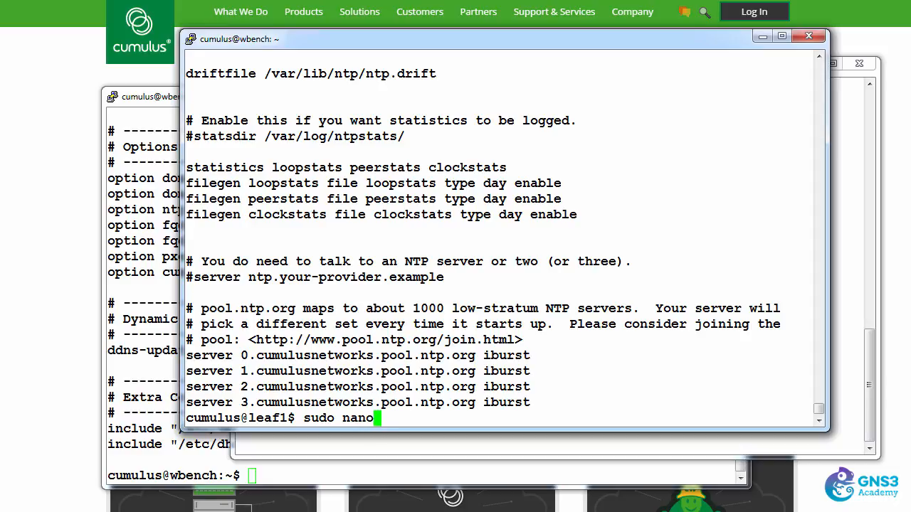
pyautogui.write('/etc/')
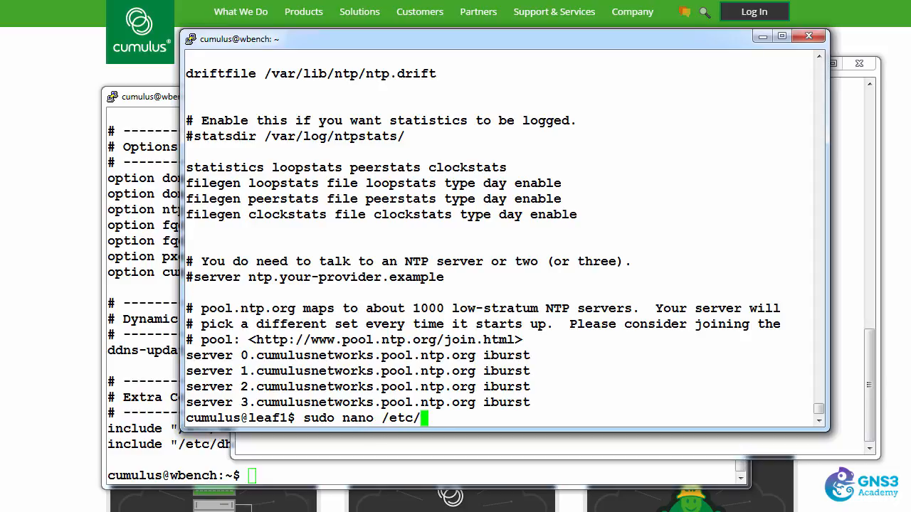
pyautogui.write('network/in')
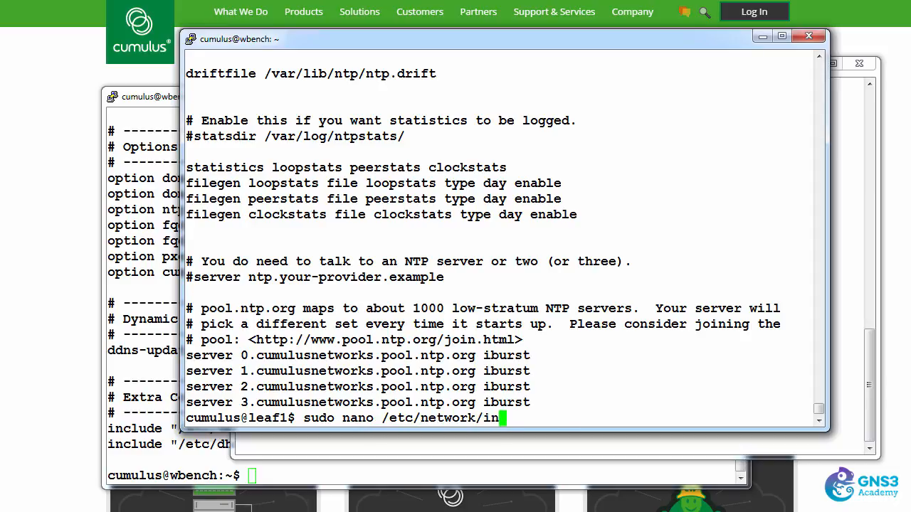
pyautogui.press('enter')
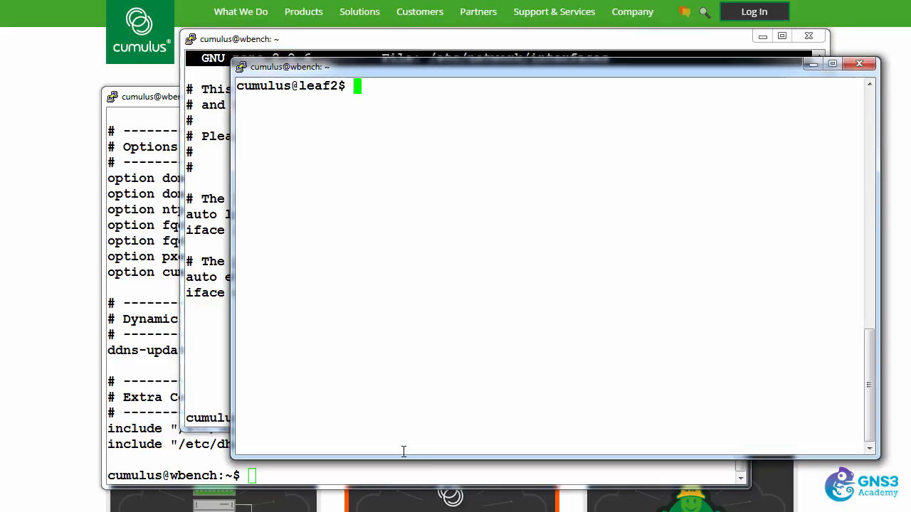
# Print /etc/network/interfaces on leaf2 showing loopback and eth0 on DHCP, then begin an ifconfig command.
pyautogui.write('cat')
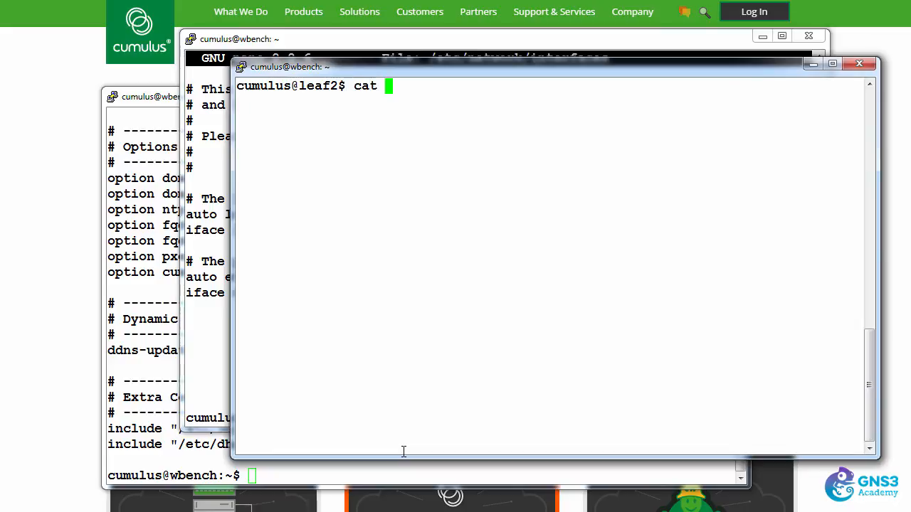
pyautogui.write('/etc/')
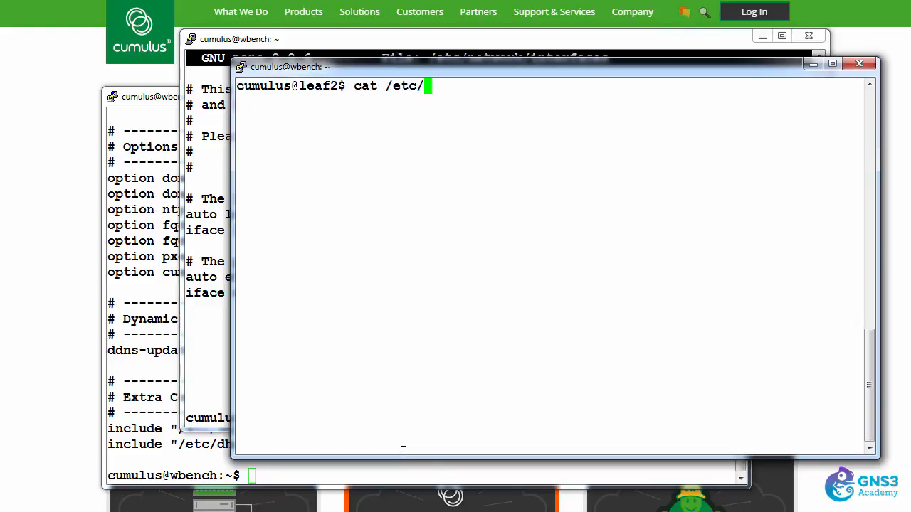
pyautogui.write('network/i')
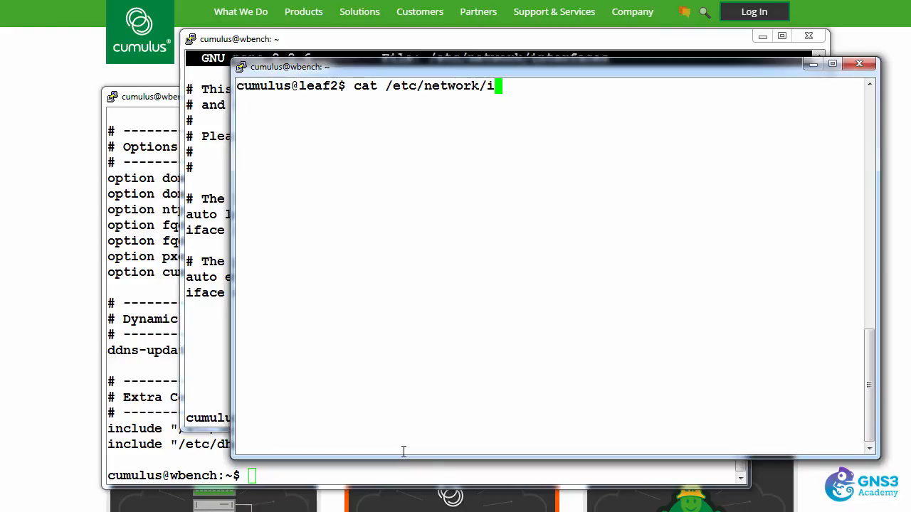
pyautogui.write('nterfaces')
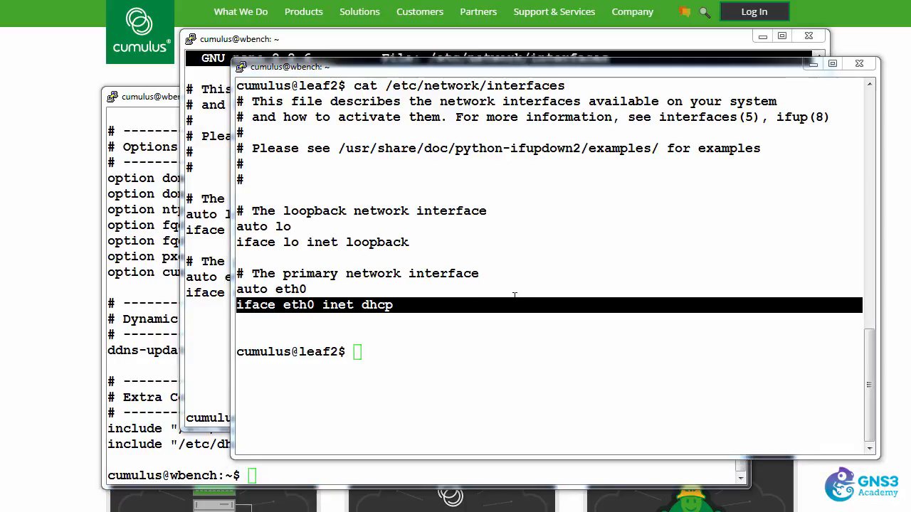
pyautogui.write('ifconf')
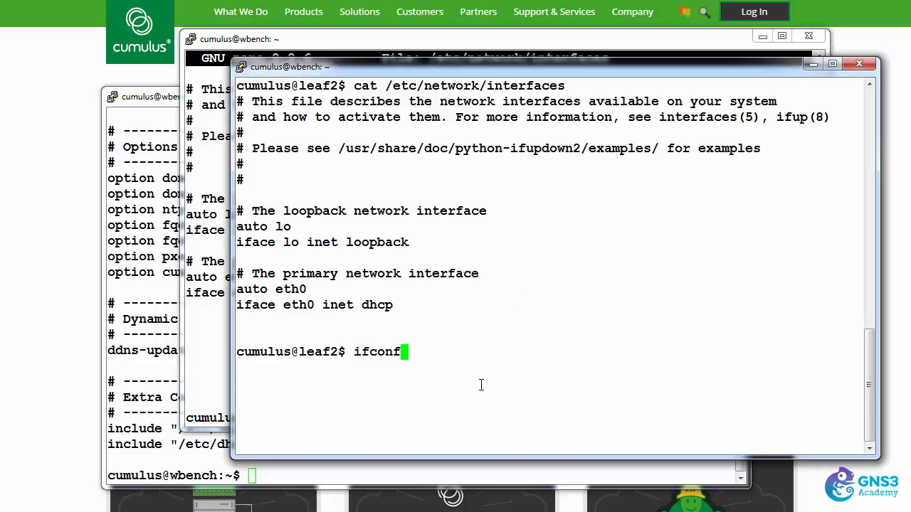